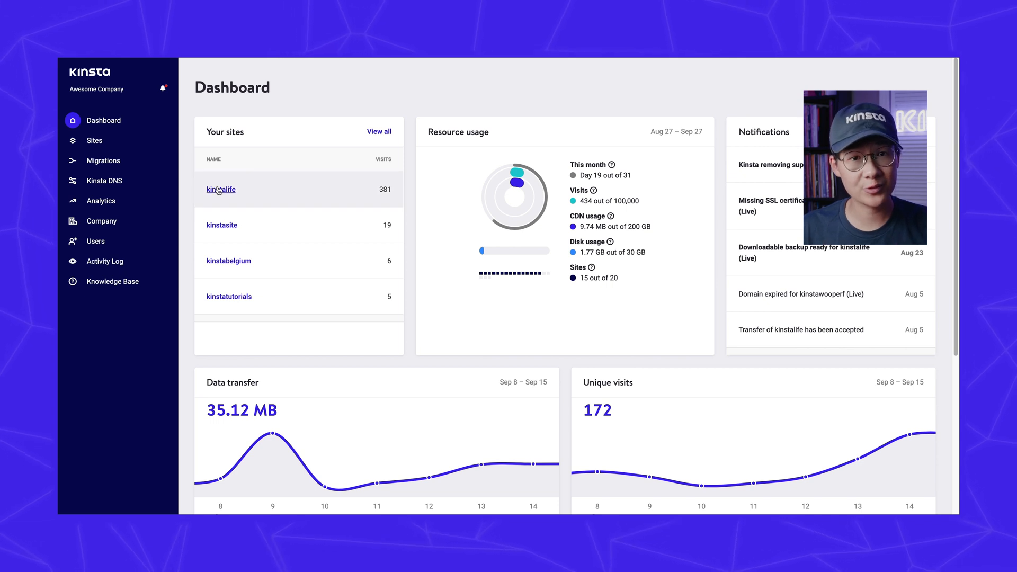
- Go to the kinstalife site's Redirects and start a new redirect rule
left_click(221, 190)
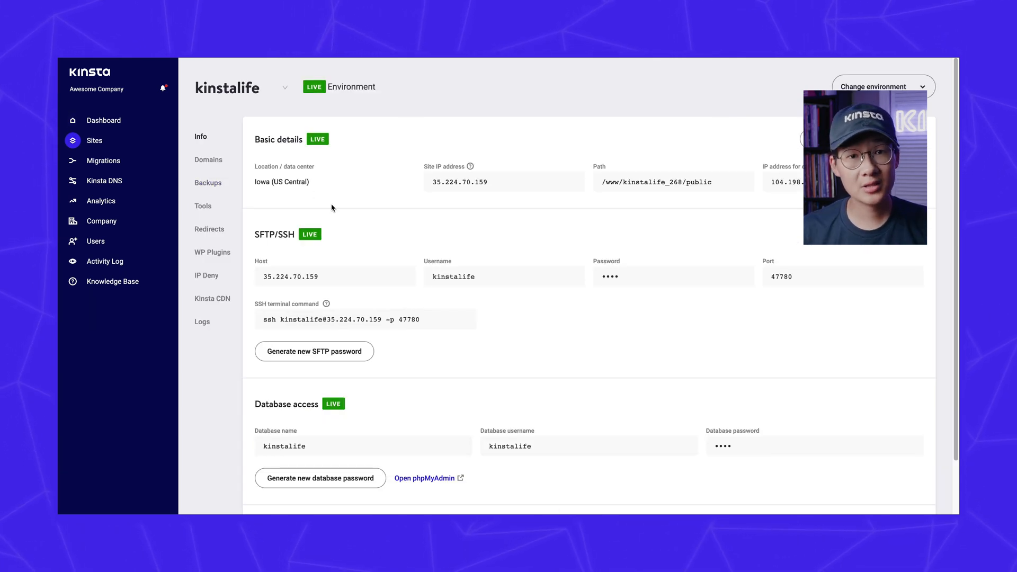
left_click(755, 134)
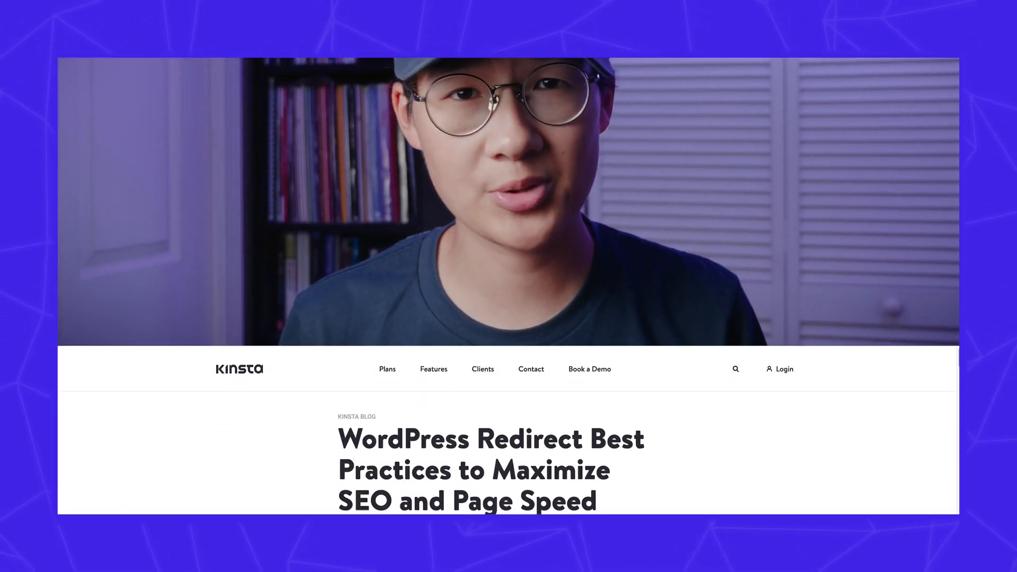
scroll("down", 3)
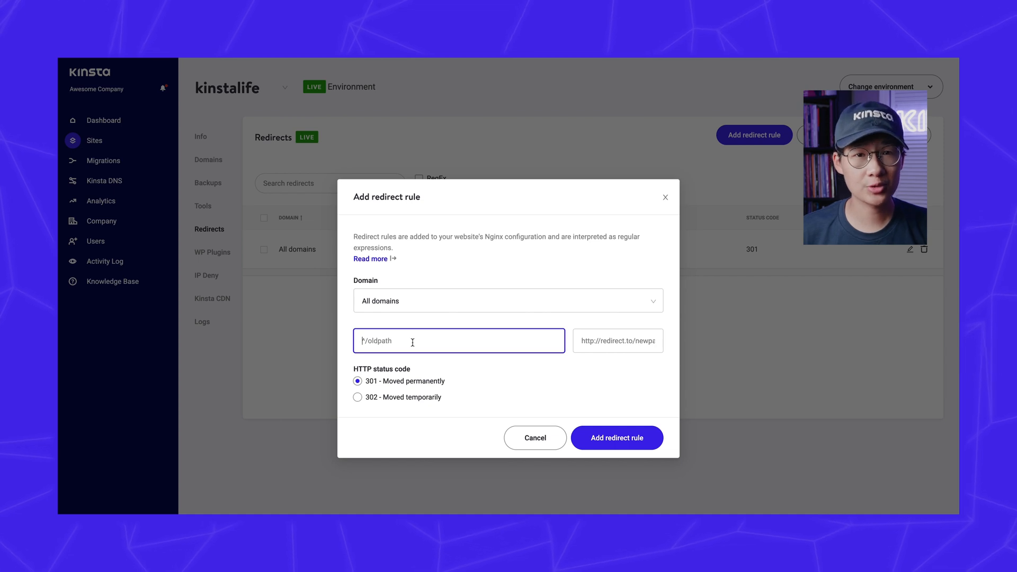
- Enter ^/blogpost as Redirect from and /newblogpost as Redirect to, keeping 301
type("^")
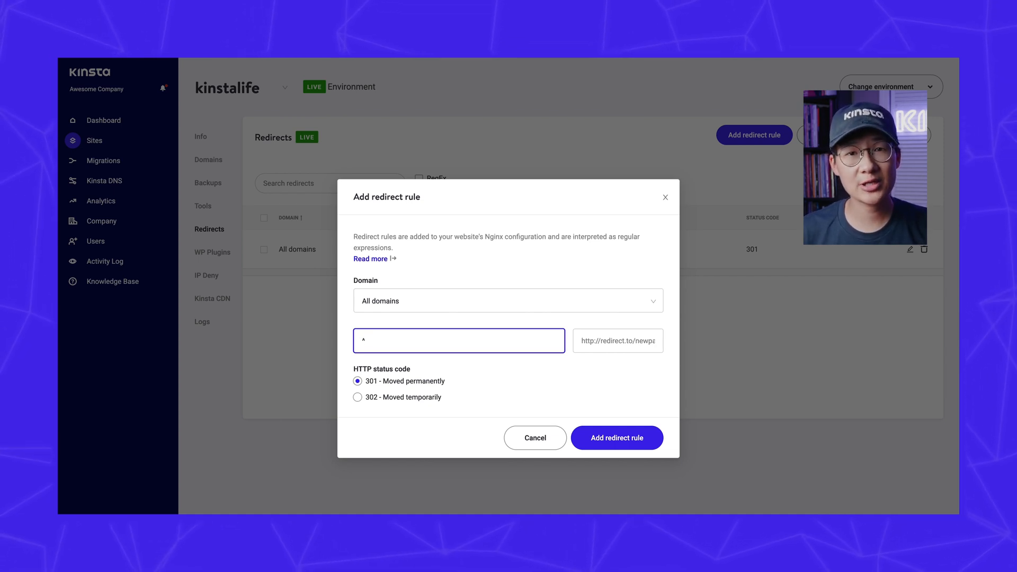
type("/blog")
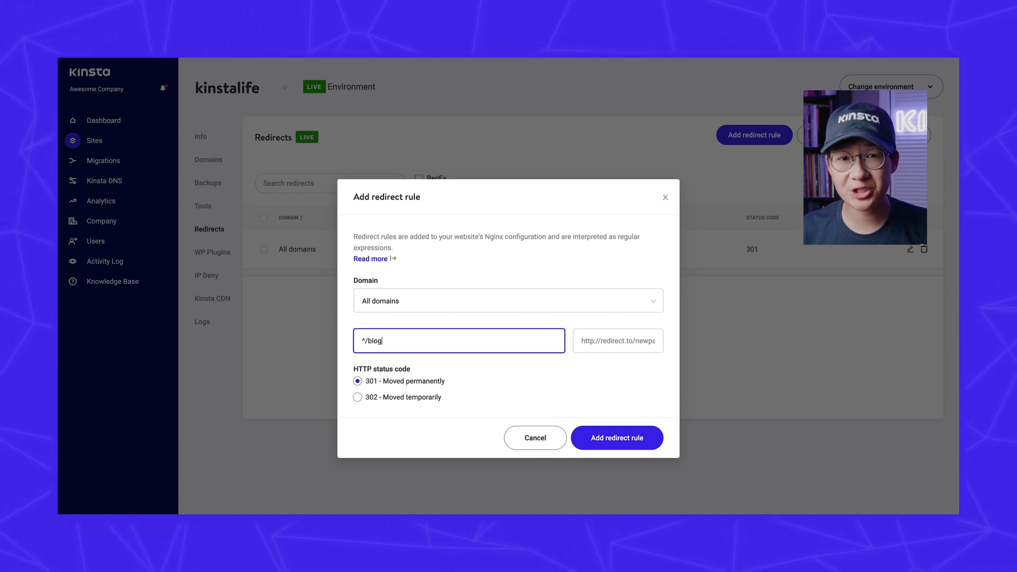
type("post")
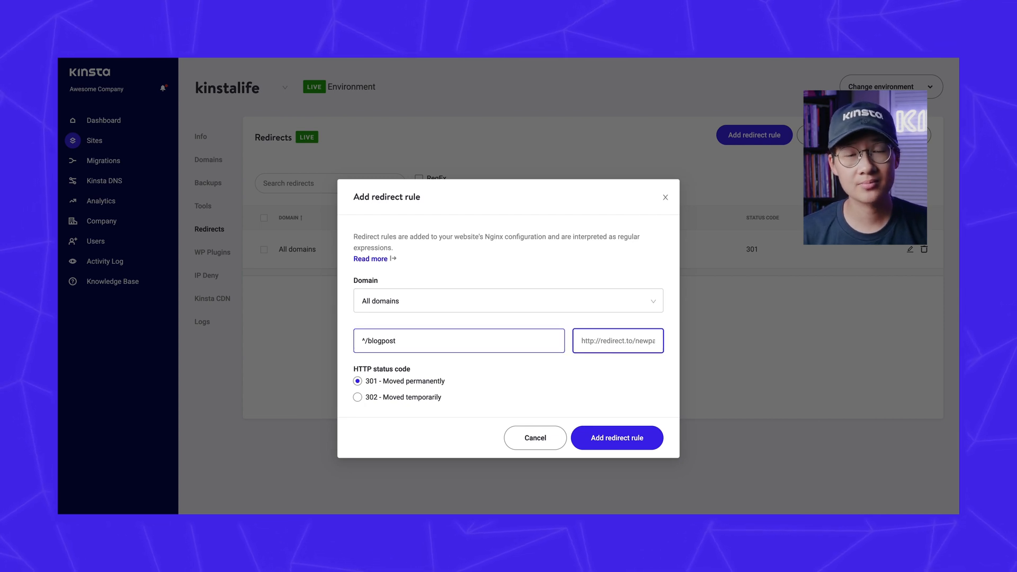
type("/newblogpost")
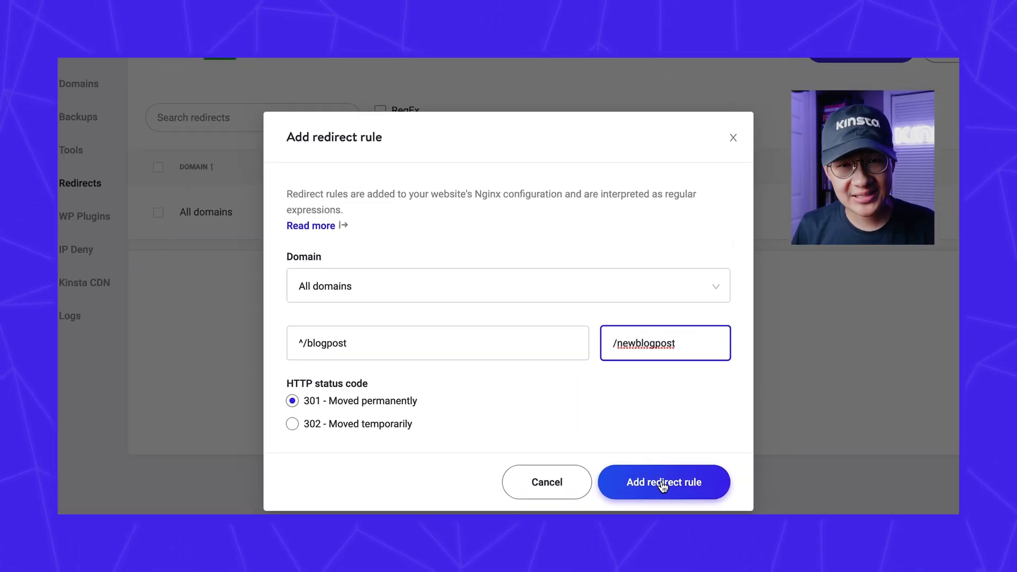
left_click(664, 482)
type("/?")
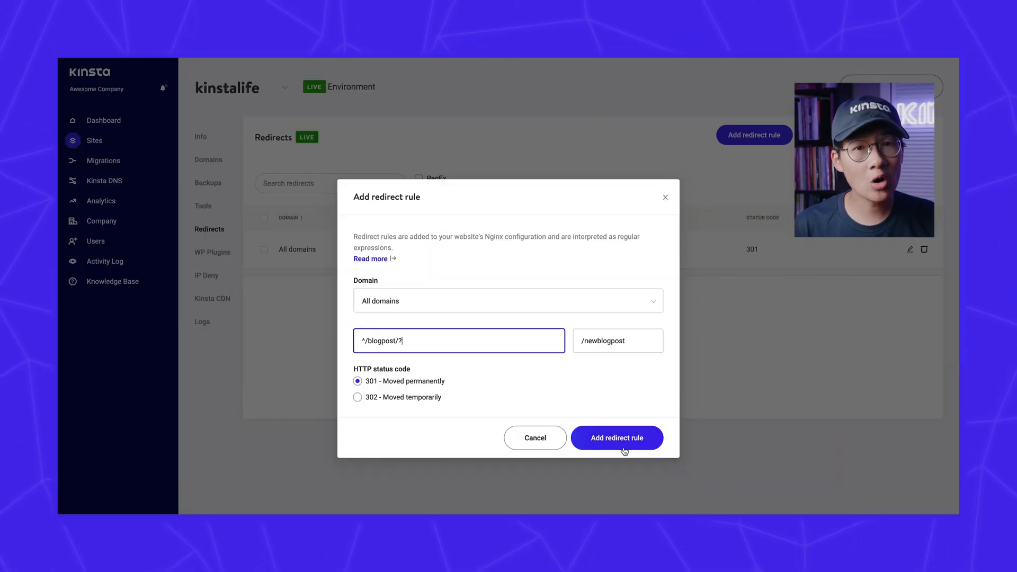
- Save the ^/blogpost/? → /newblogpost 301 rule to the redirects list
left_click(617, 438)
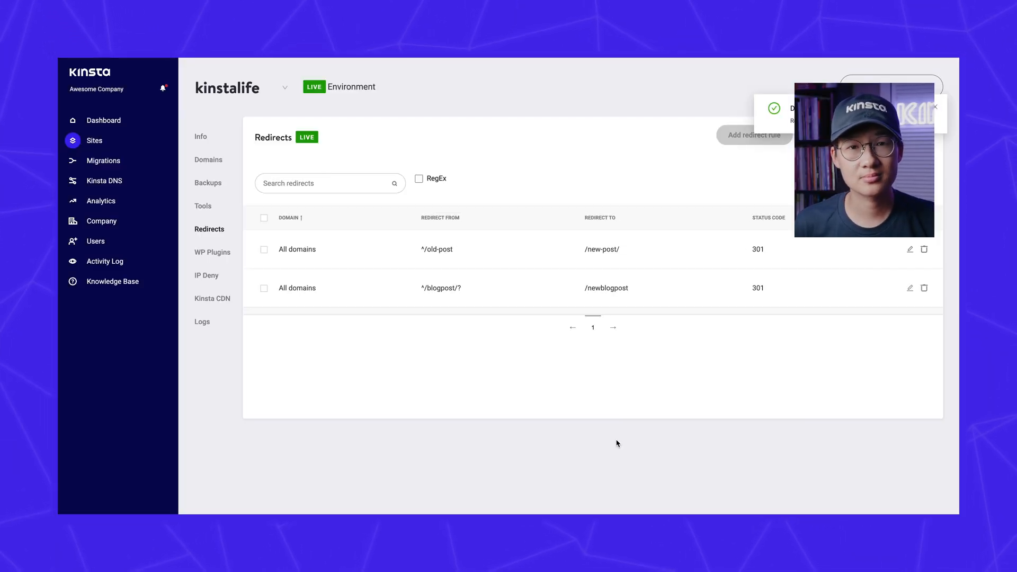